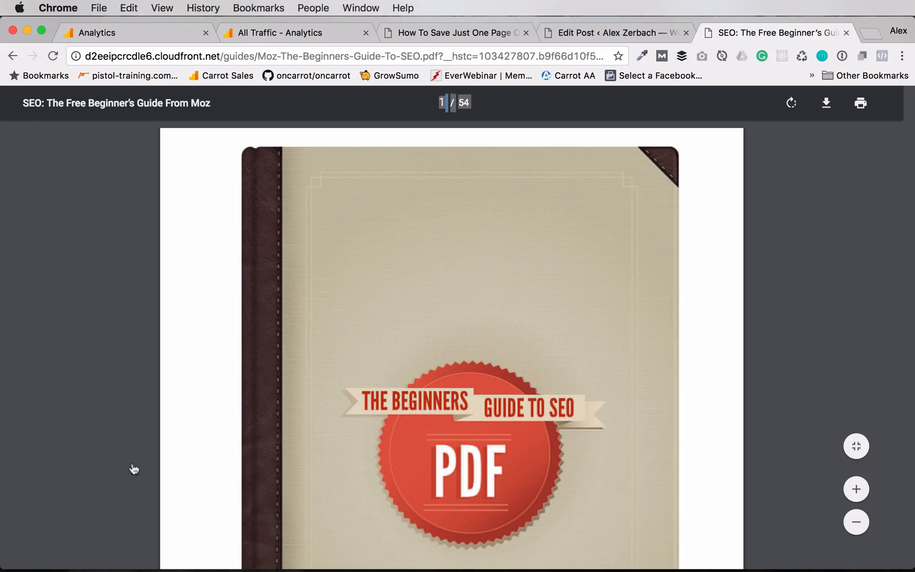
Open Moz-The-Beginners-Guide-To-SEO.pdf from the Desktop folder in Finder.
left_click(41, 552)
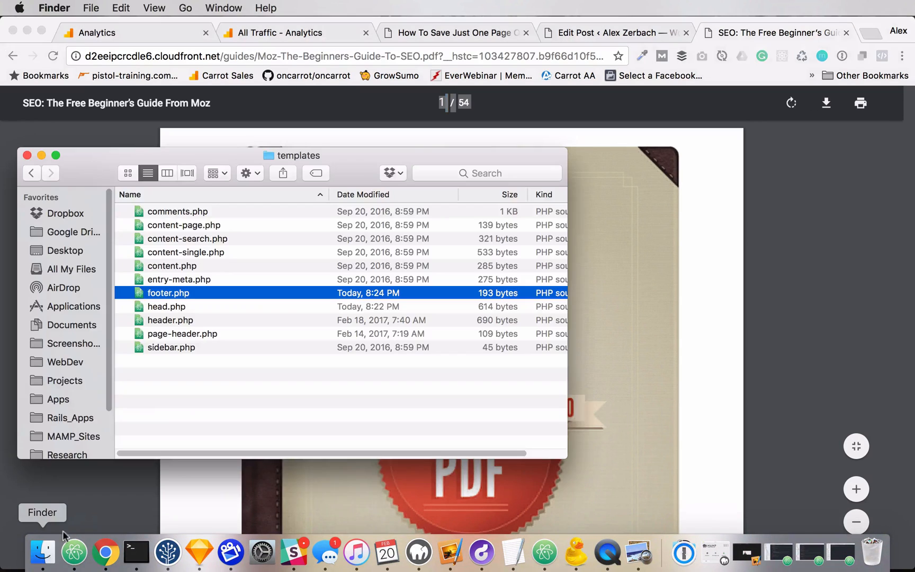
left_click(65, 250)
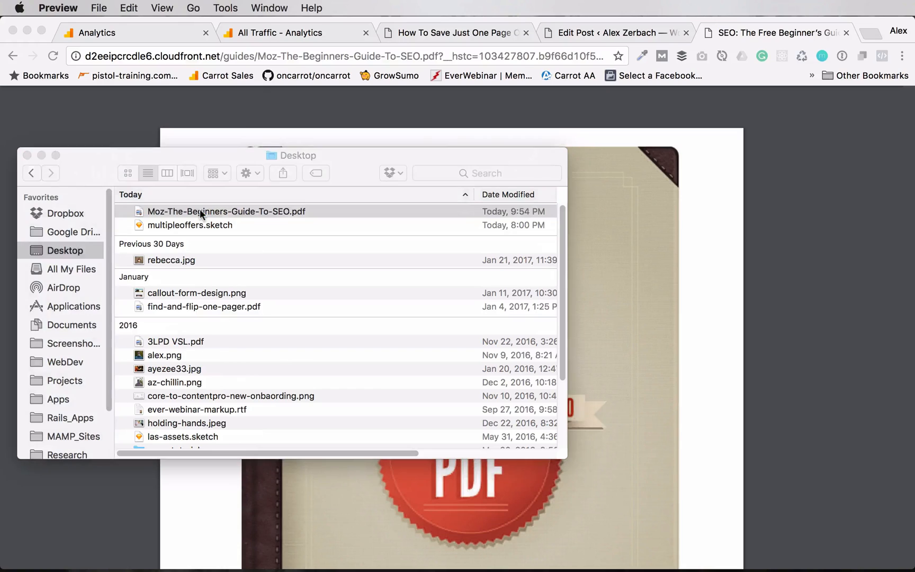
double_click(226, 211)
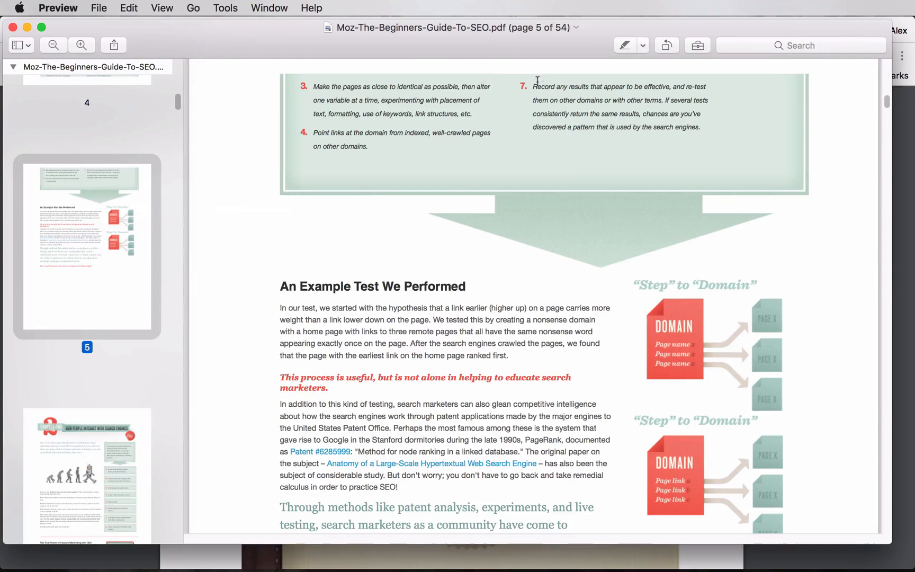
mouse_move(569, 201)
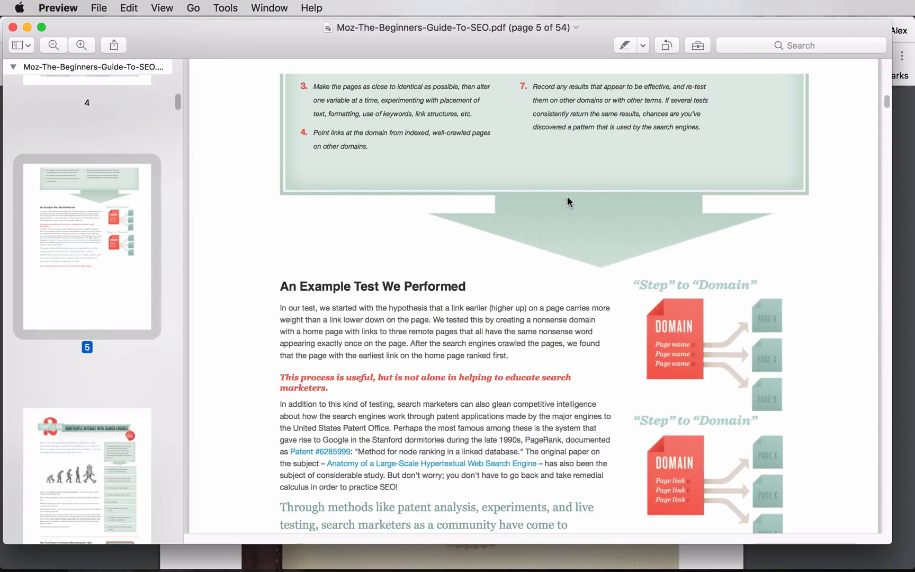
mouse_move(573, 203)
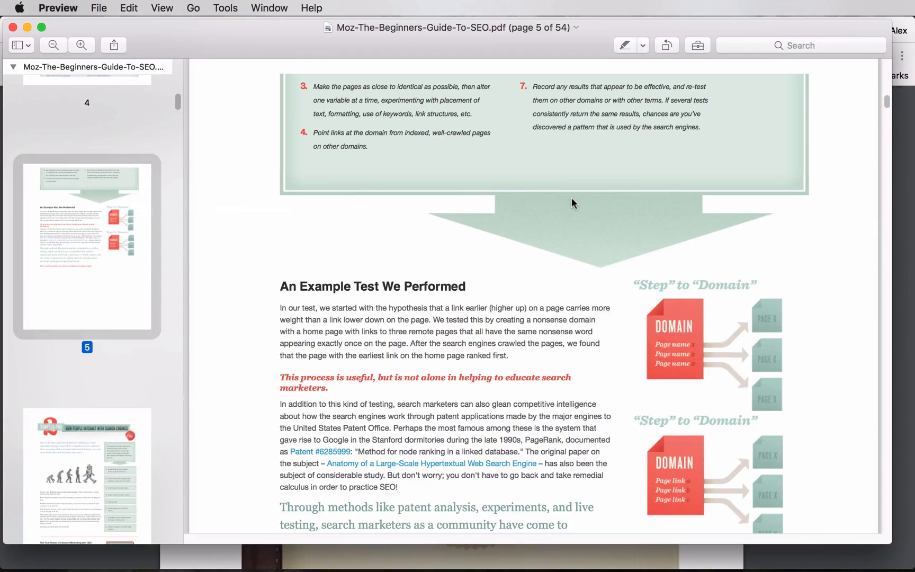
mouse_move(38, 240)
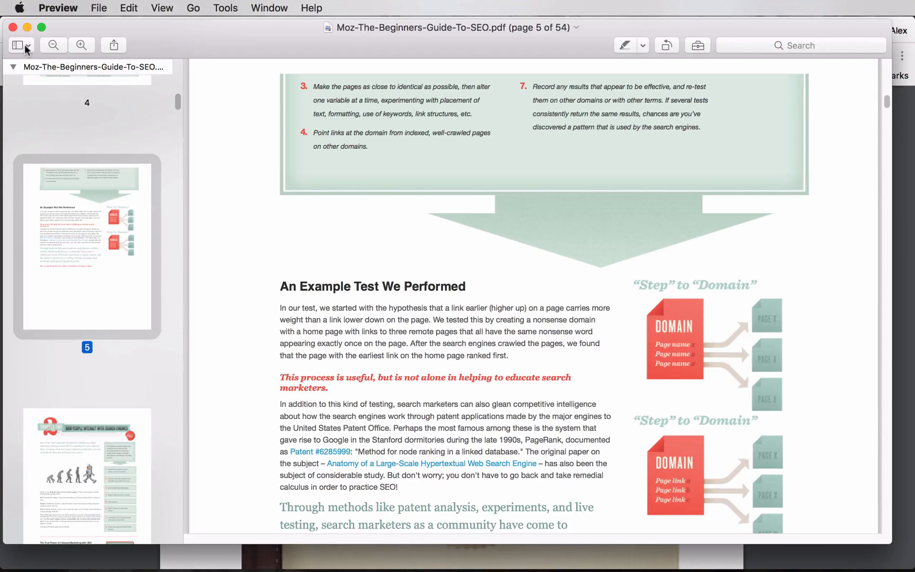
left_click(16, 45)
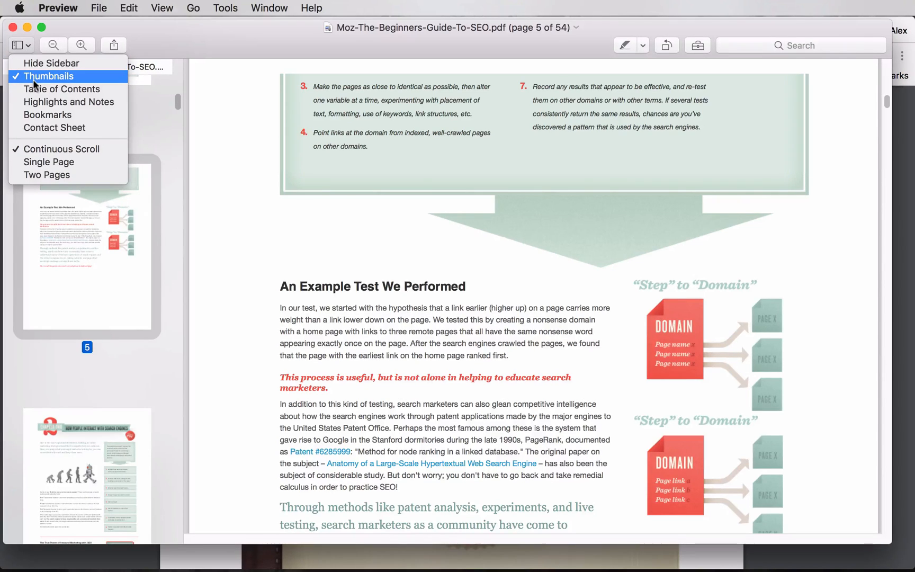
mouse_move(51, 63)
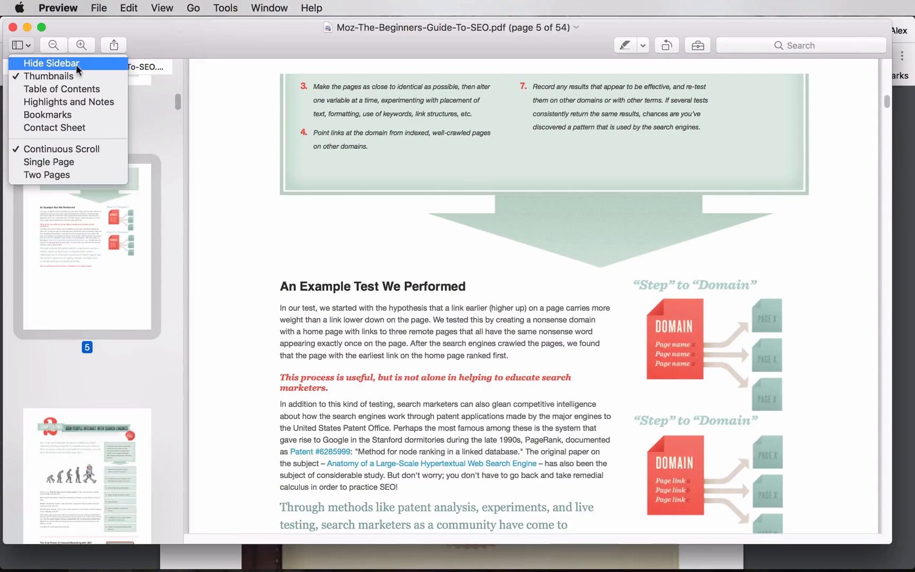
left_click(51, 63)
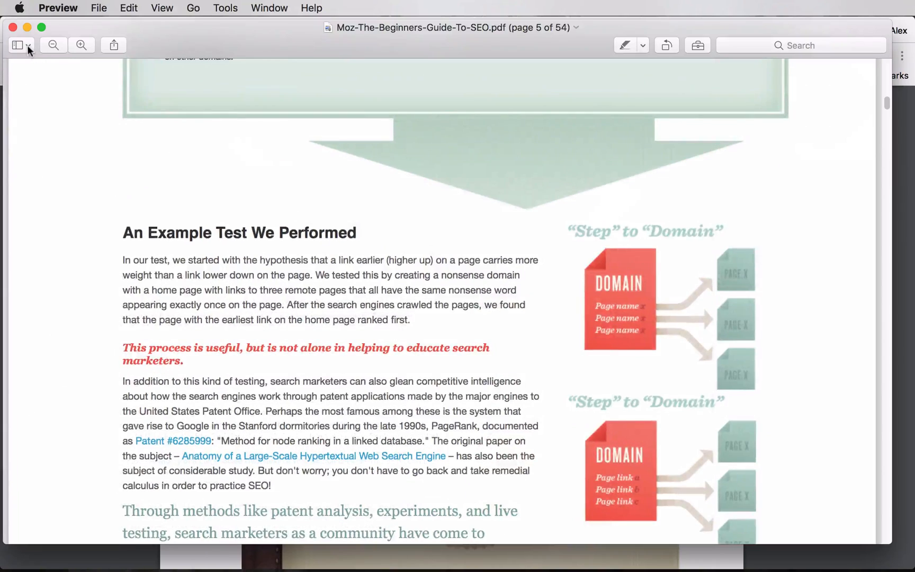
left_click(15, 45)
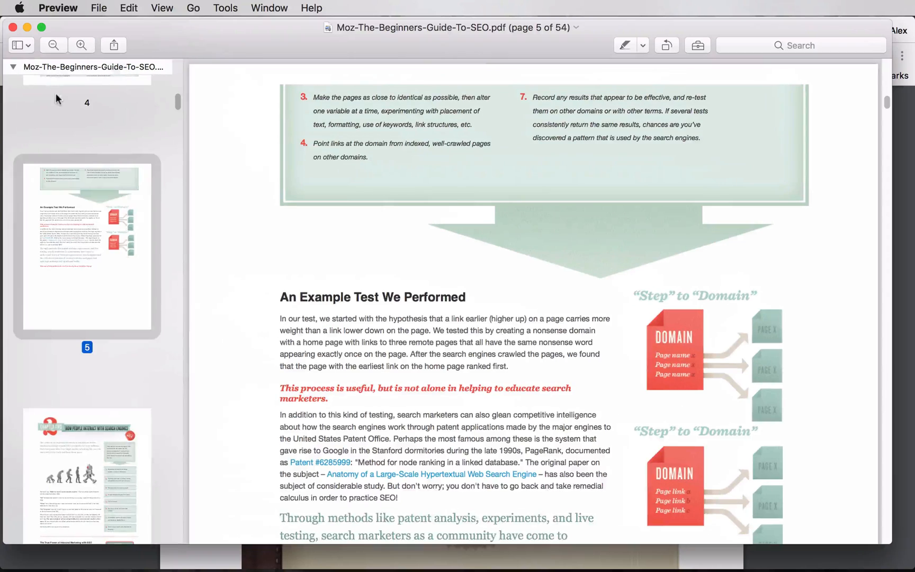
Drag the page 9 thumbnail onto the desktop as its own PDF and open it.
scroll("down", 3)
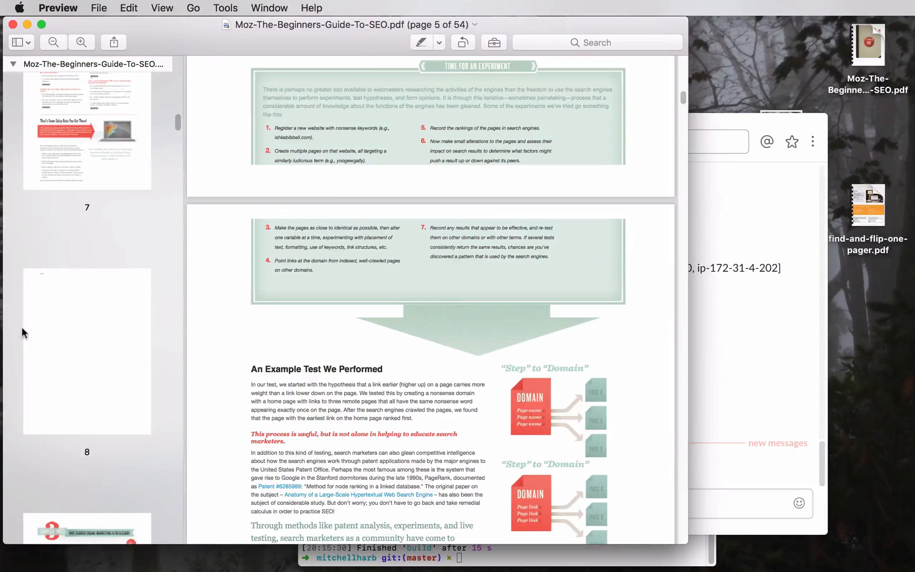
scroll("down", 3)
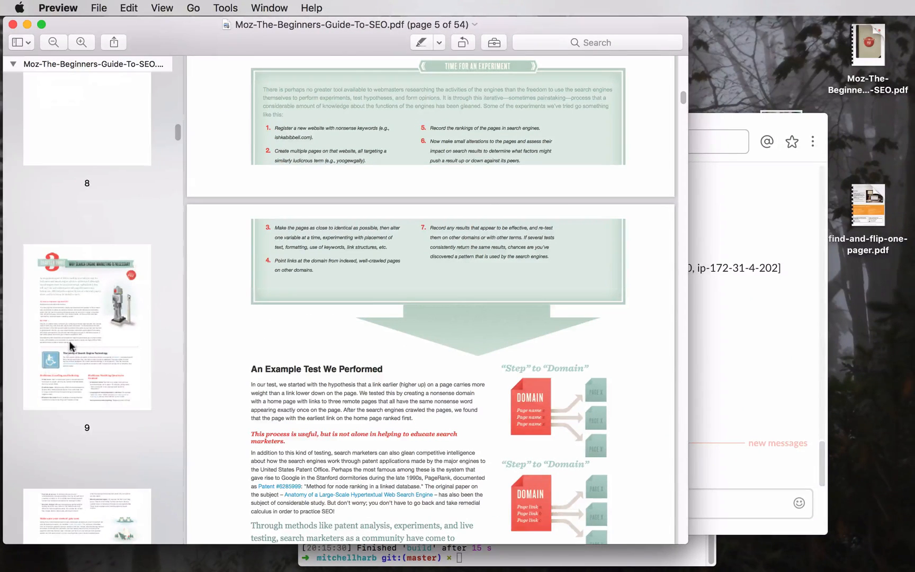
left_click(87, 327)
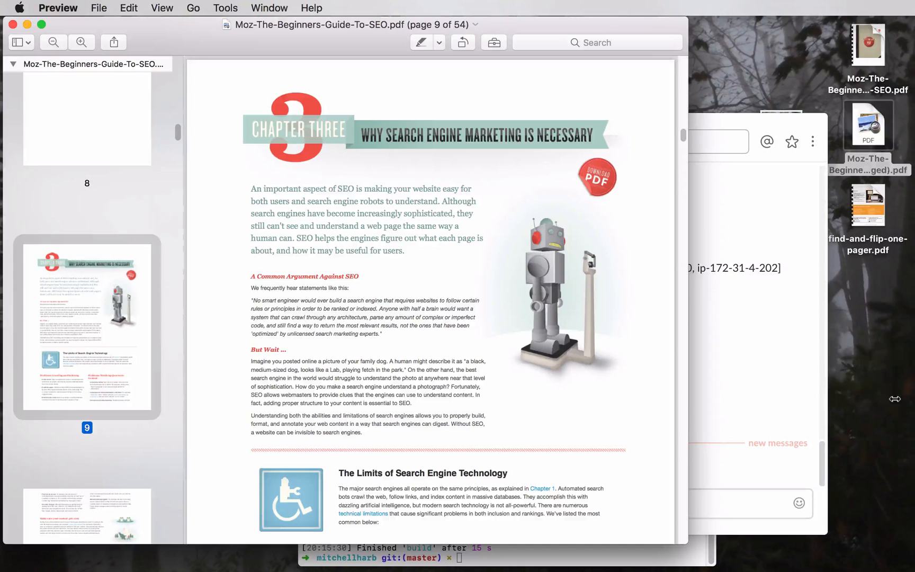
left_click(868, 124)
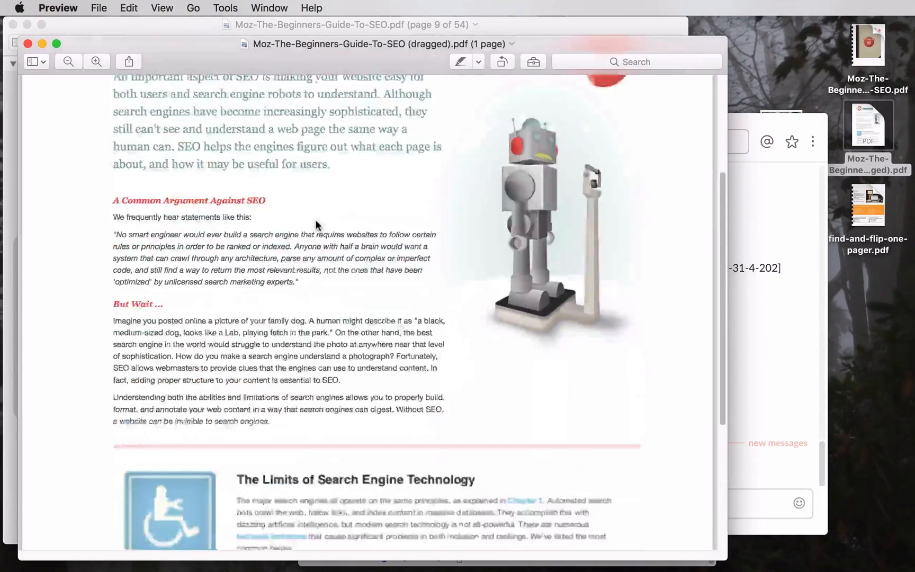
Scroll through the extracted Chapter Three page and return to its top.
scroll("down", 3)
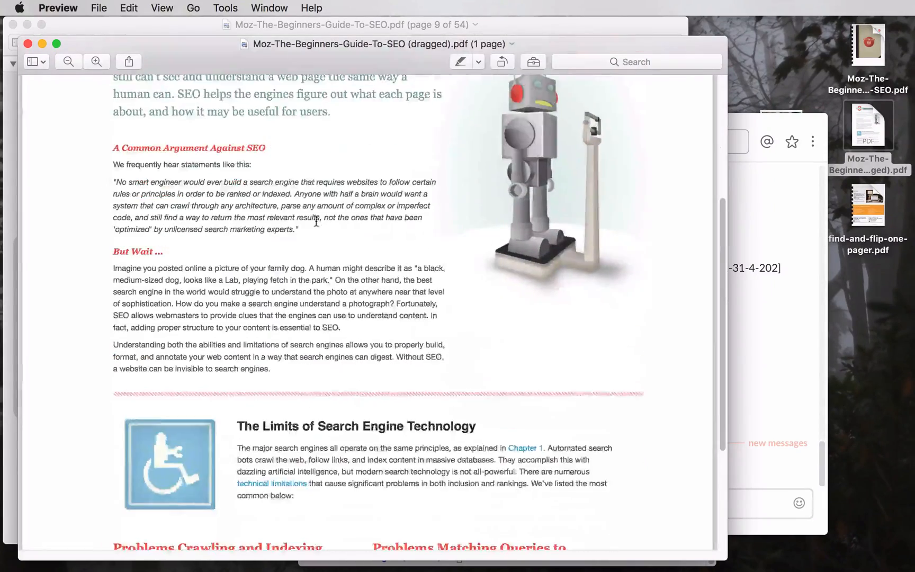
scroll("up", 3)
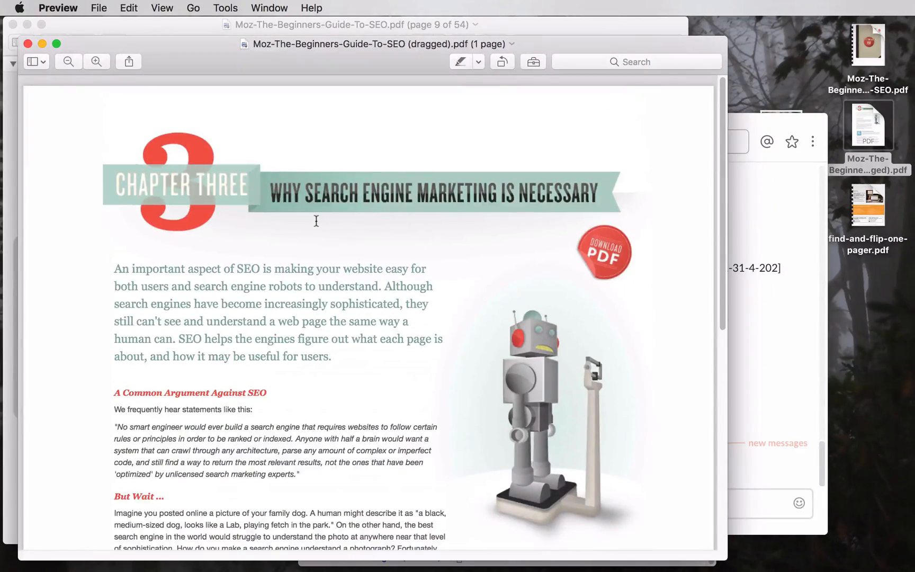